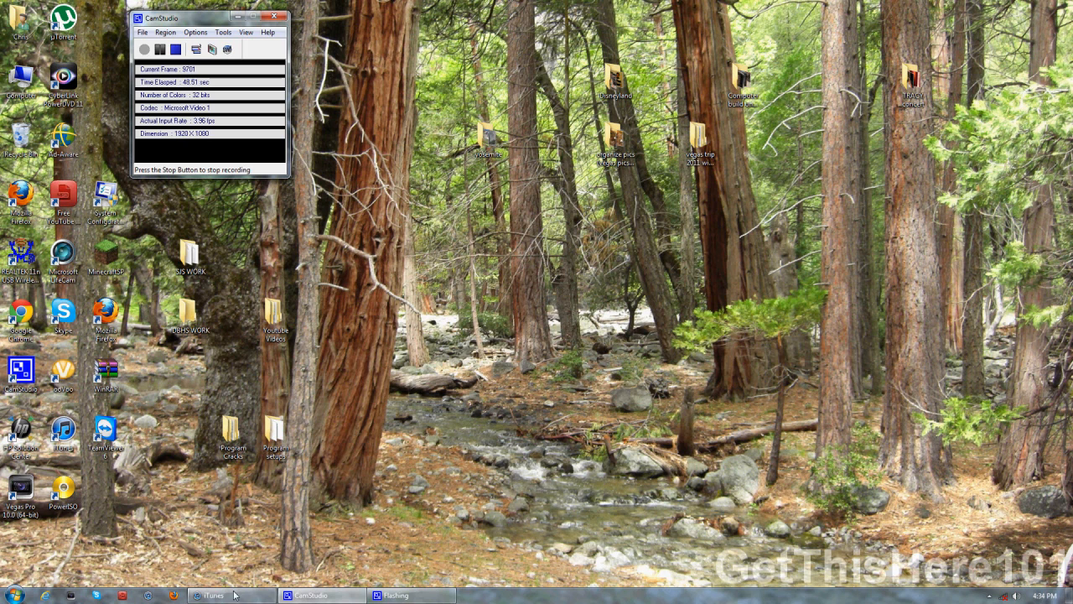
- Bring iTunes forward from the taskbar to show the 850-song music library
{"action": "left_click", "coordinate": [212, 595]}
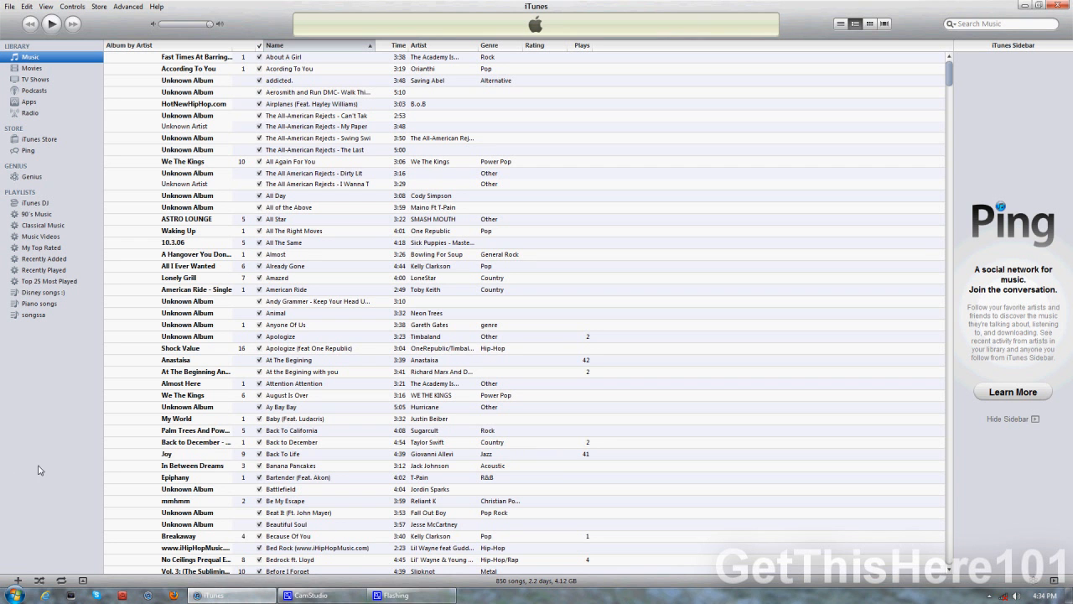
{"action": "mouse_move", "coordinate": [608, 201]}
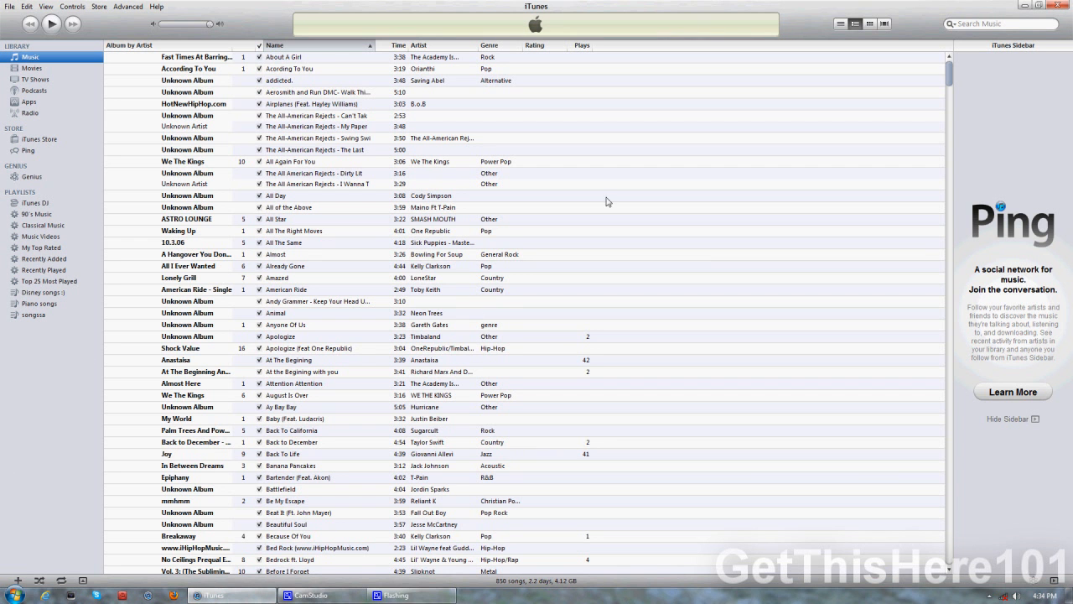
{"action": "mouse_move", "coordinate": [499, 235]}
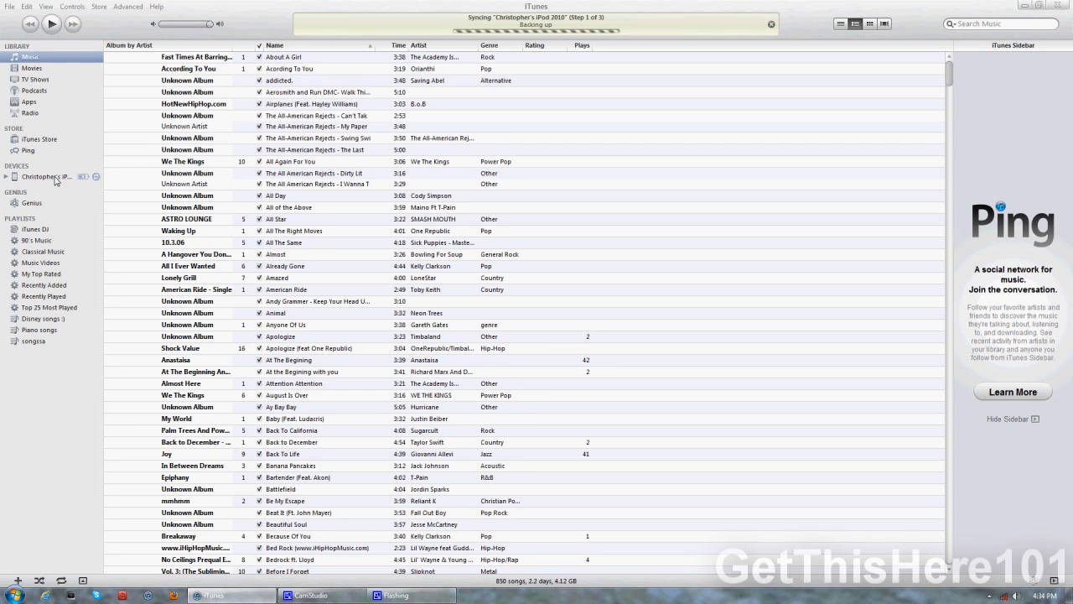
- Select the synced iPod under Devices to view its name, capacity and version
{"action": "left_click", "coordinate": [46, 176]}
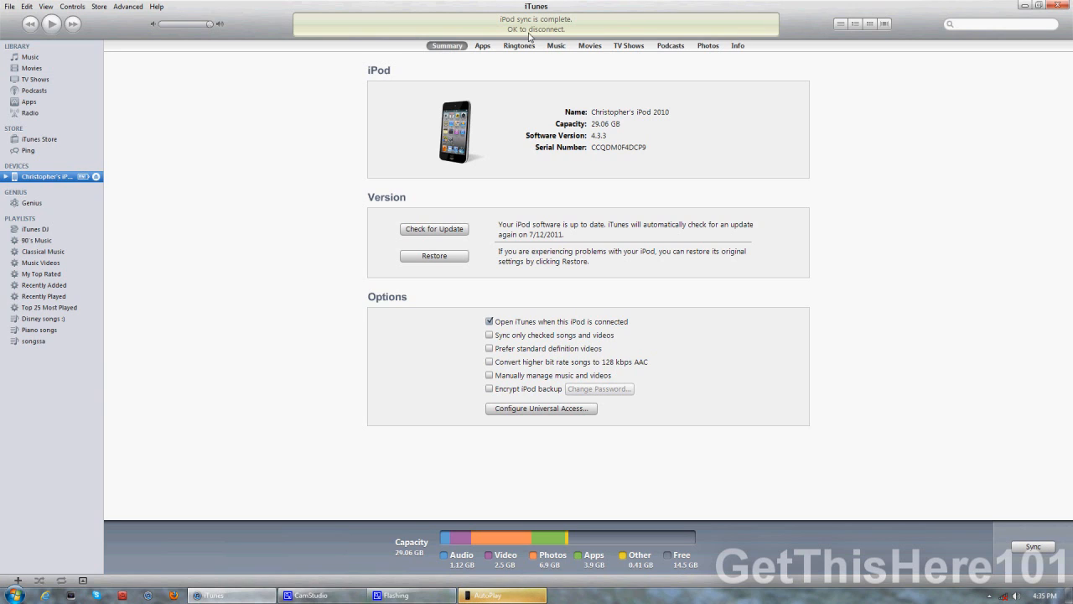
{"action": "mouse_move", "coordinate": [133, 193]}
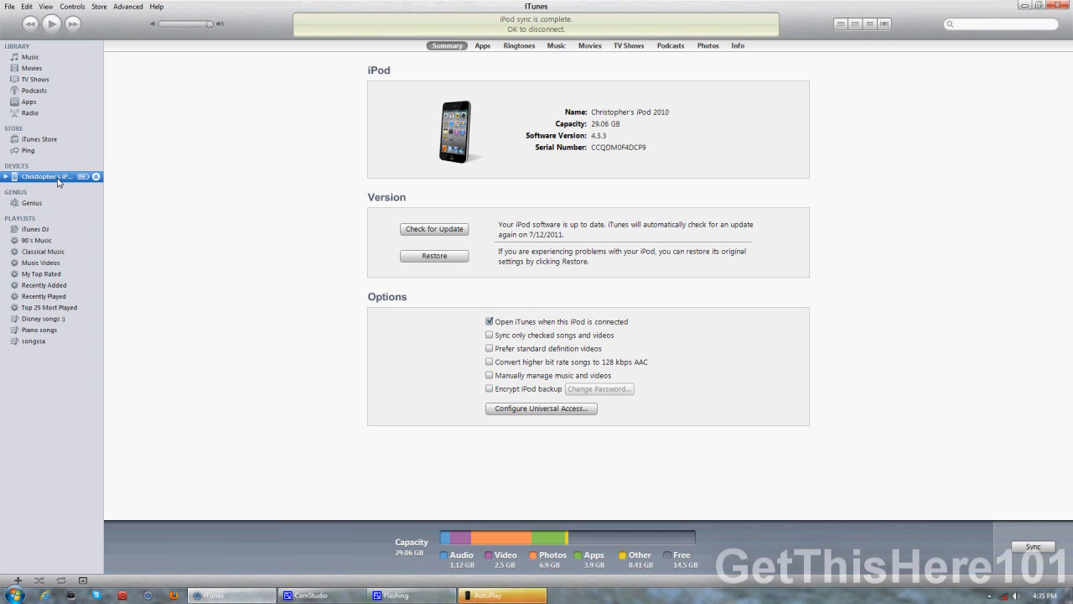
- Right-click the iPod to show its eject, sync, transfer purchases and backup options
{"action": "right_click", "coordinate": [46, 176]}
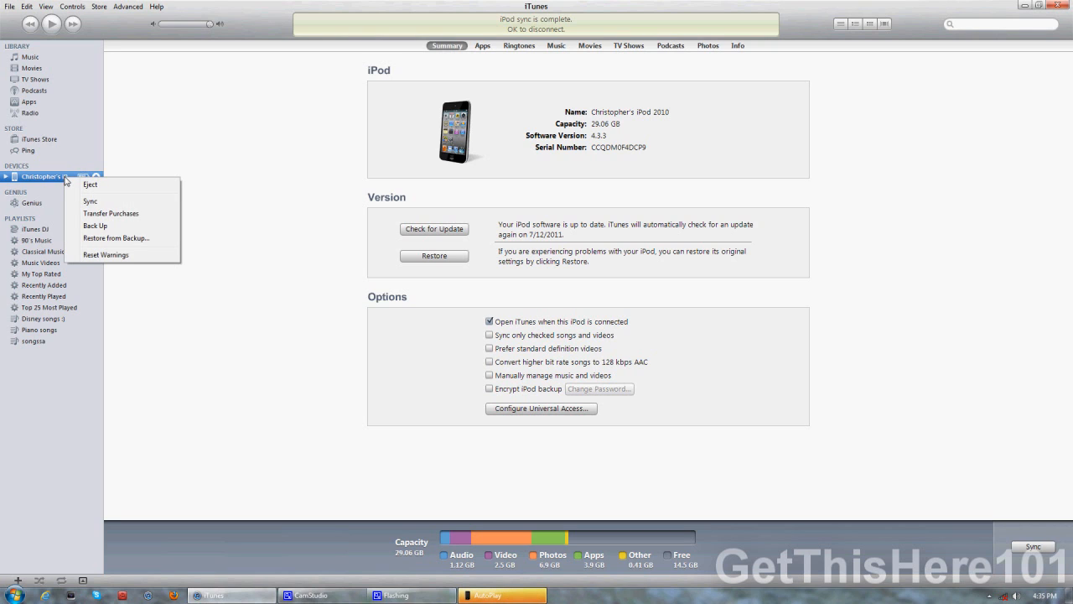
{"action": "mouse_move", "coordinate": [100, 197]}
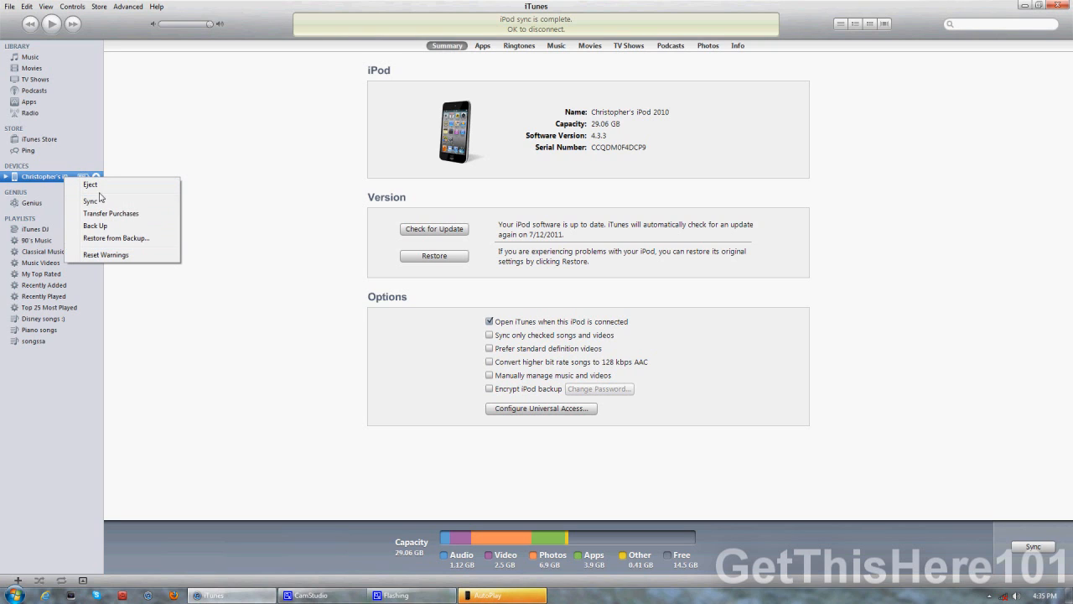
{"action": "mouse_move", "coordinate": [106, 193]}
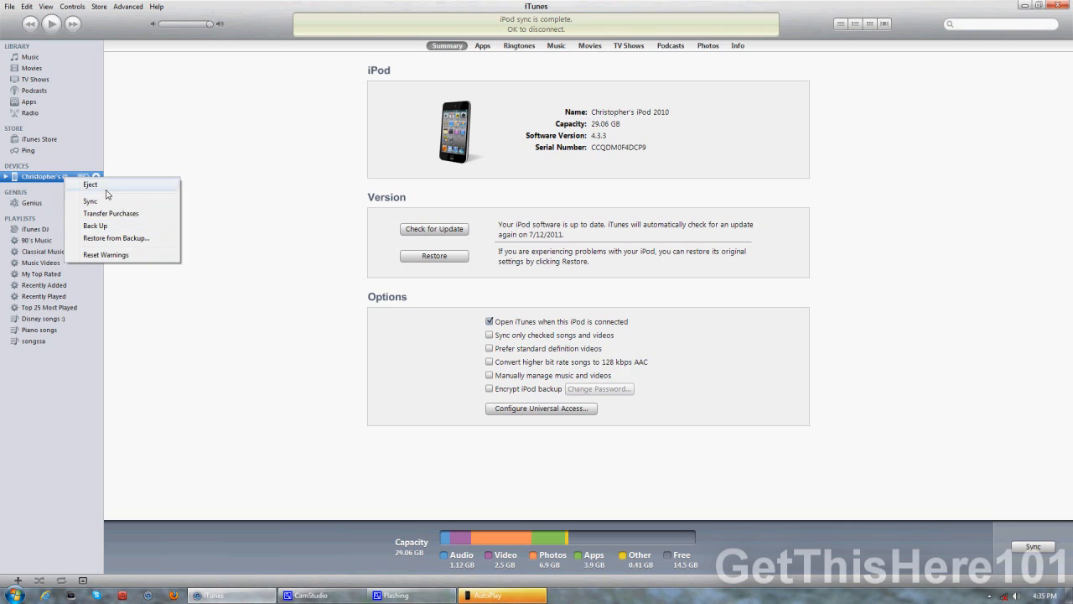
{"action": "mouse_move", "coordinate": [111, 213]}
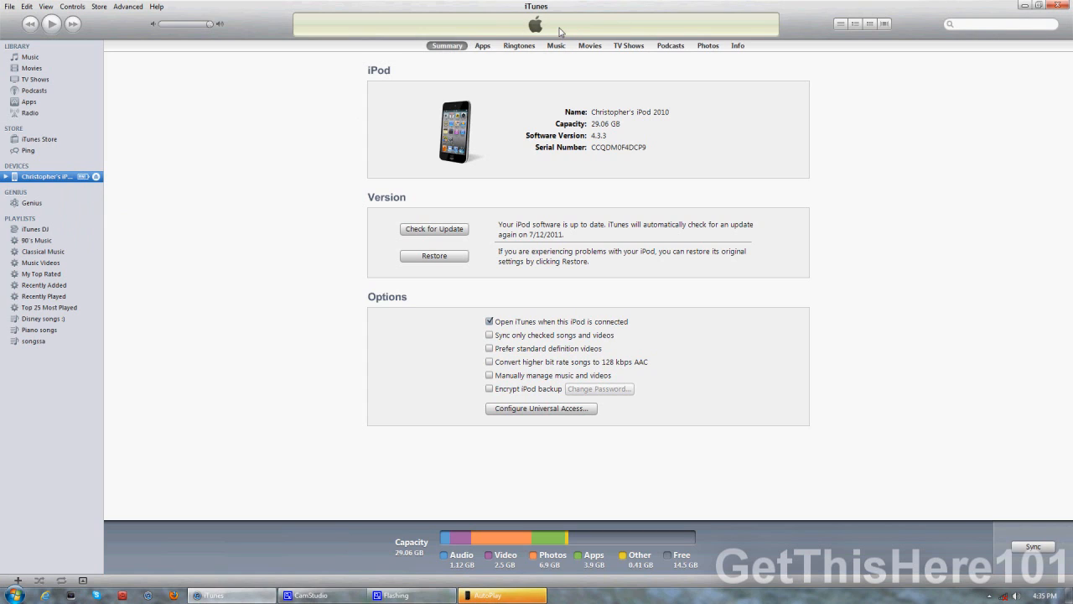
{"action": "mouse_move", "coordinate": [556, 45]}
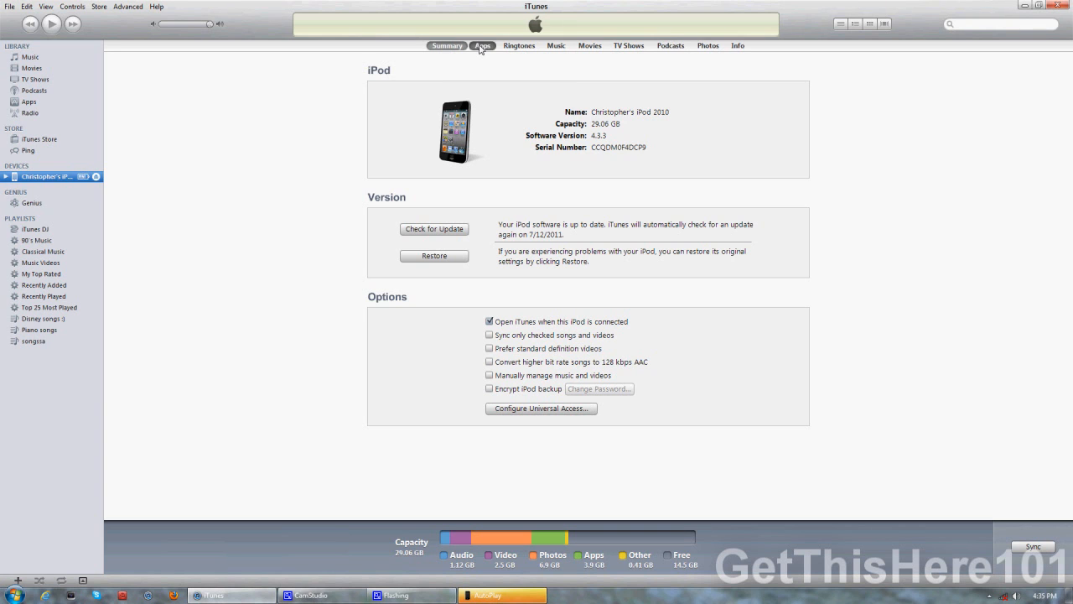
- Review the iPod's installed apps, then view the library's 64 apps
{"action": "left_click", "coordinate": [482, 46]}
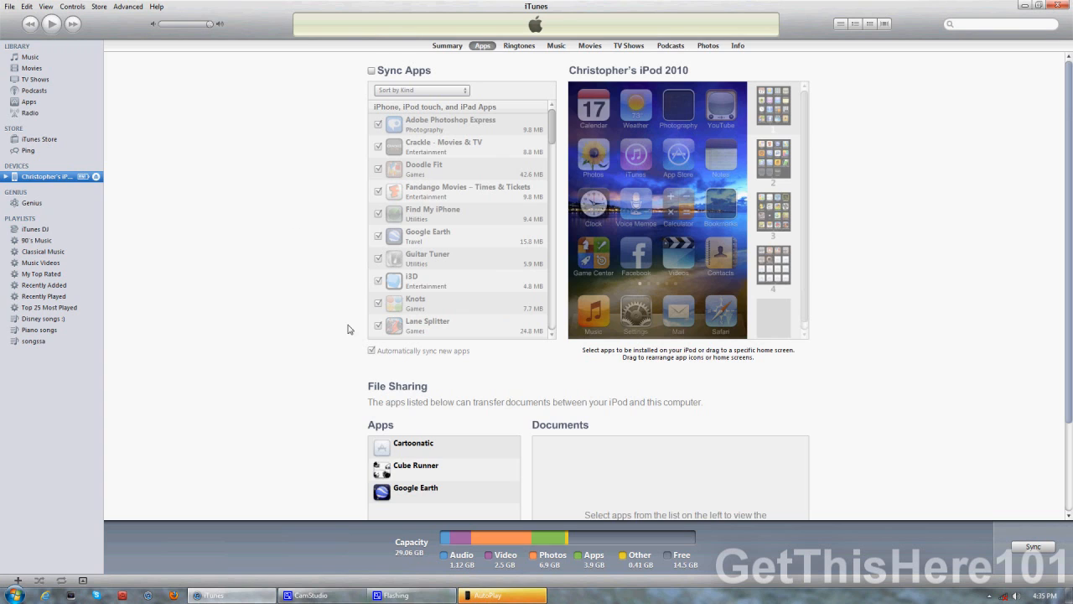
{"action": "scroll", "scroll_direction": "down", "scroll_amount": 3}
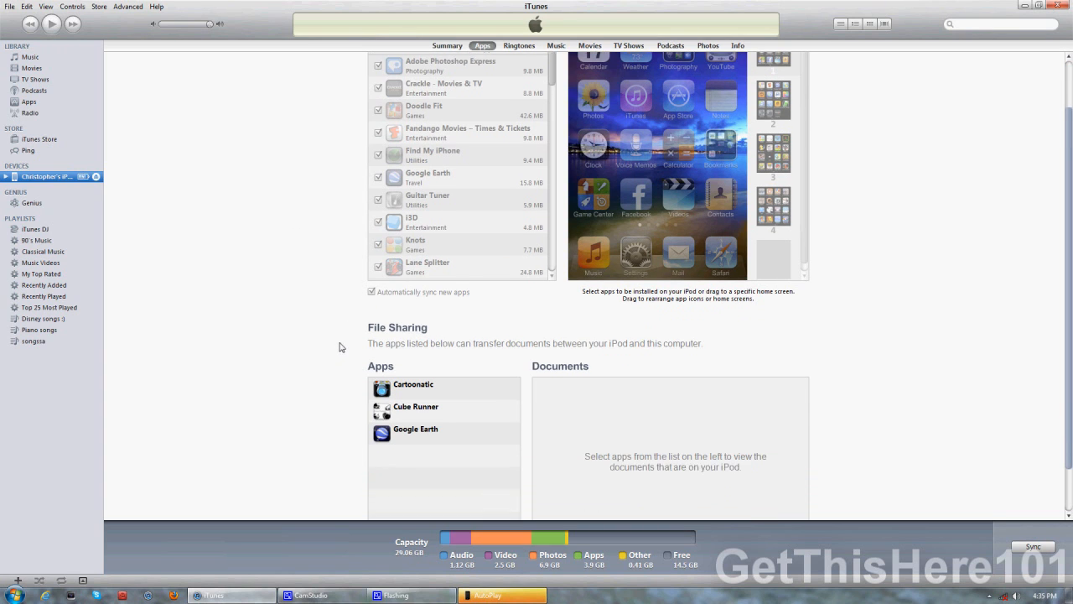
{"action": "scroll", "scroll_direction": "down", "scroll_amount": 3}
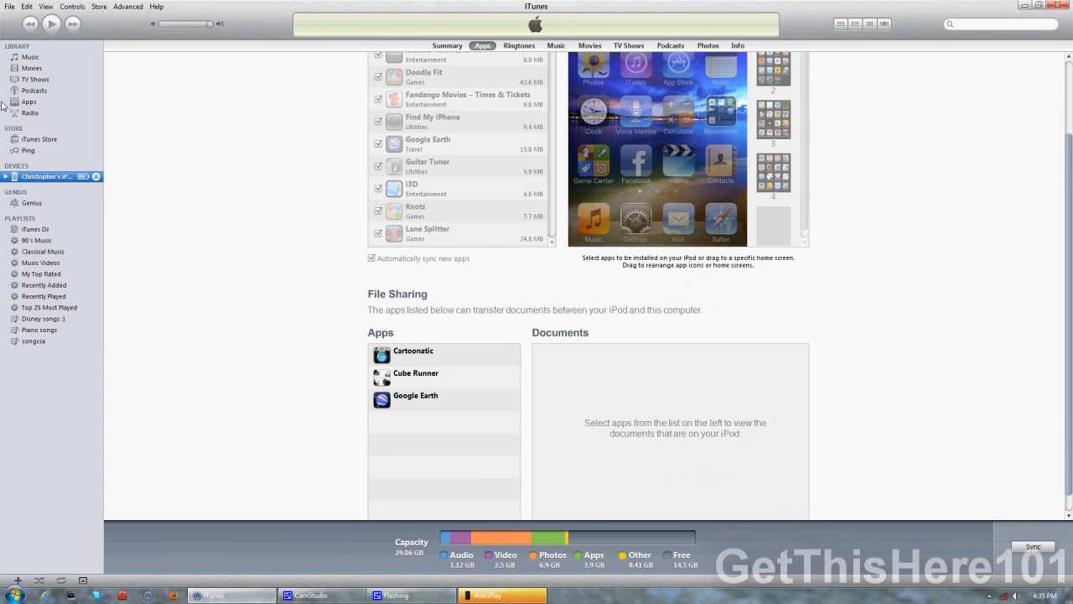
{"action": "left_click", "coordinate": [30, 100]}
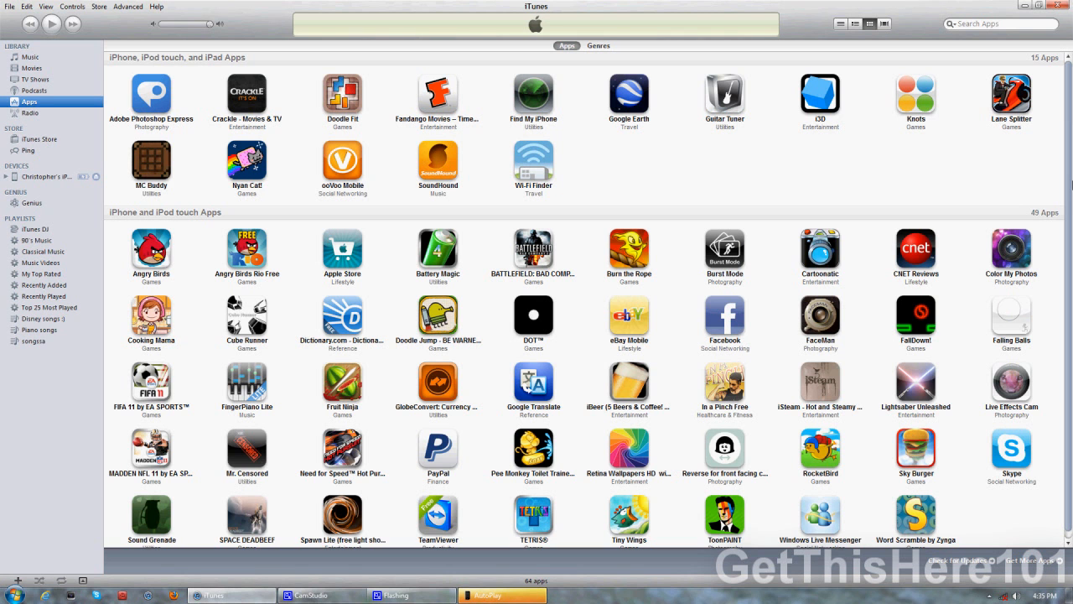
- Return to the iPod's Summary page showing 21.4 GB free
{"action": "scroll", "scroll_direction": "down", "scroll_amount": 3}
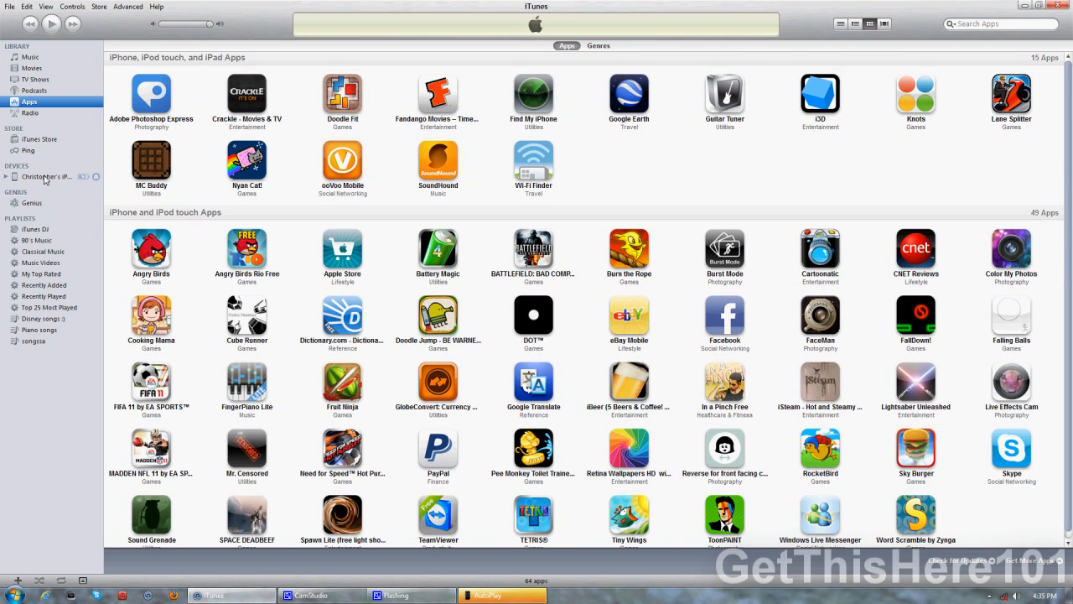
{"action": "left_click", "coordinate": [46, 176]}
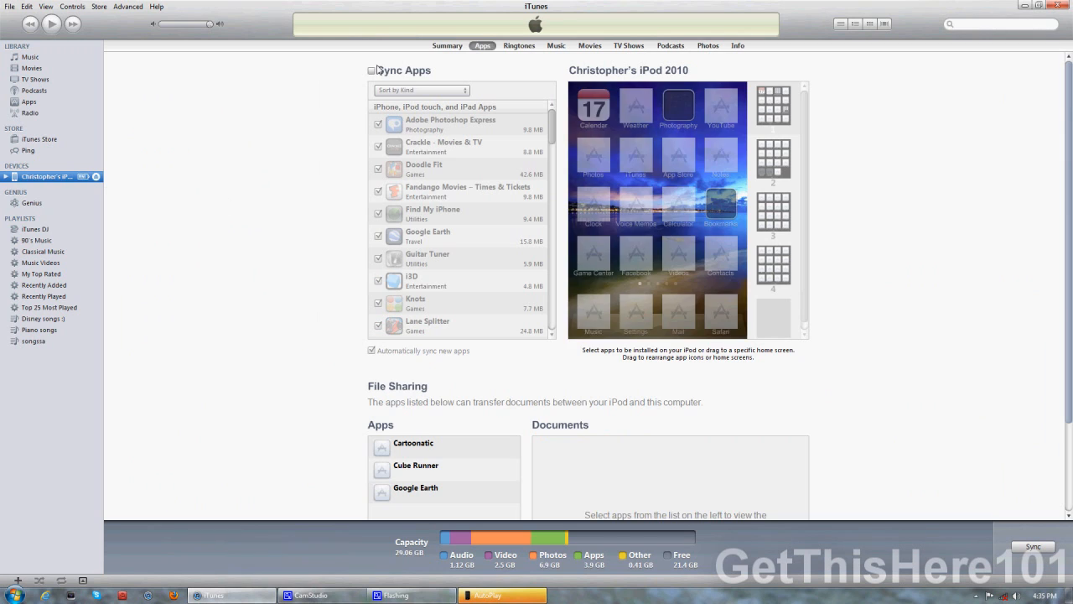
{"action": "left_click", "coordinate": [446, 45]}
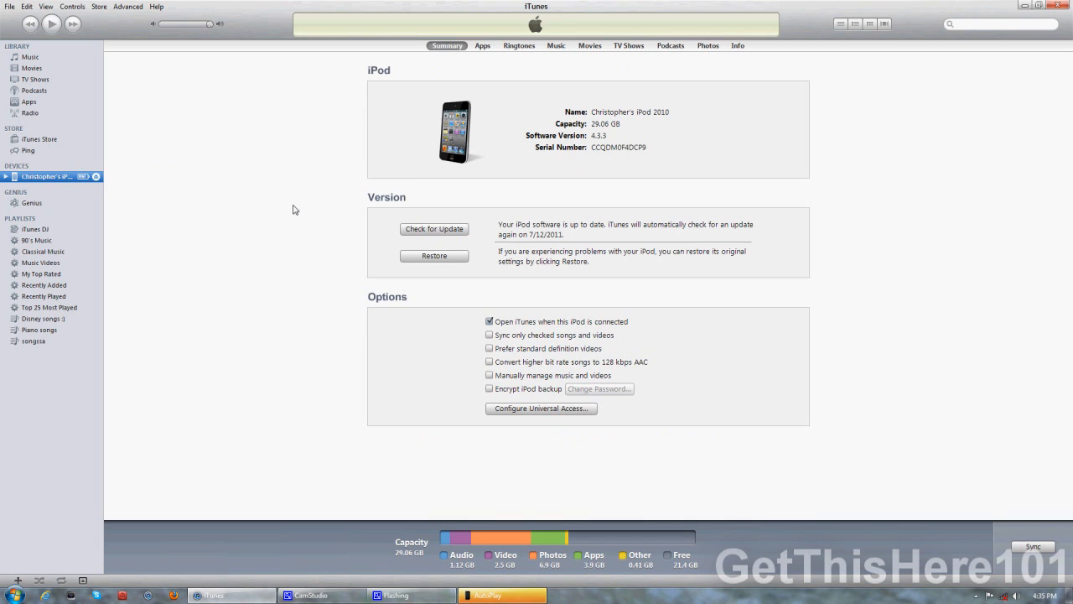
{"action": "mouse_move", "coordinate": [327, 286]}
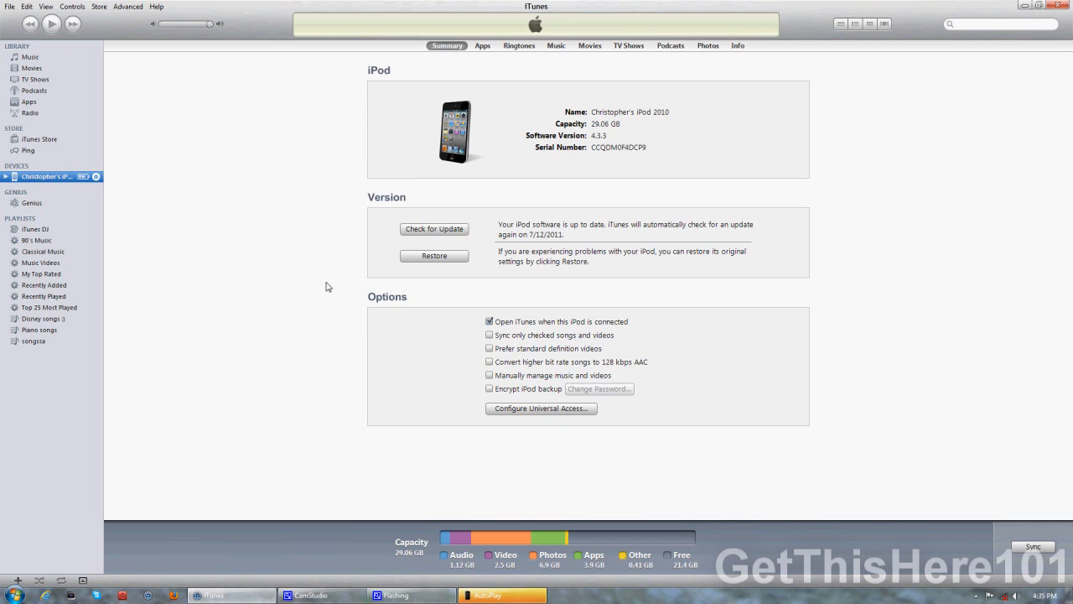